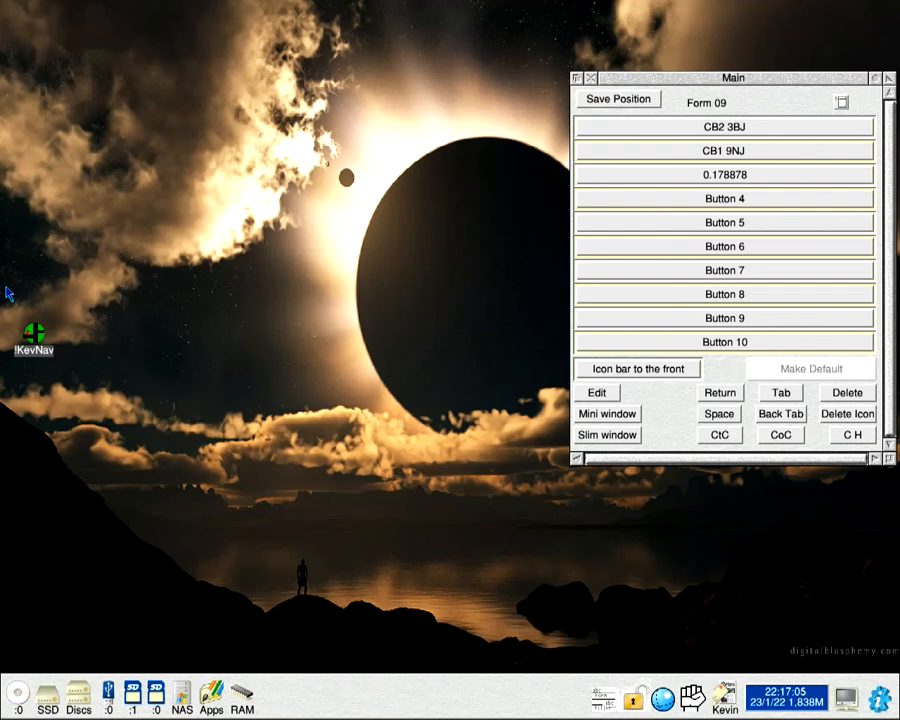
mouse_move(36, 355)
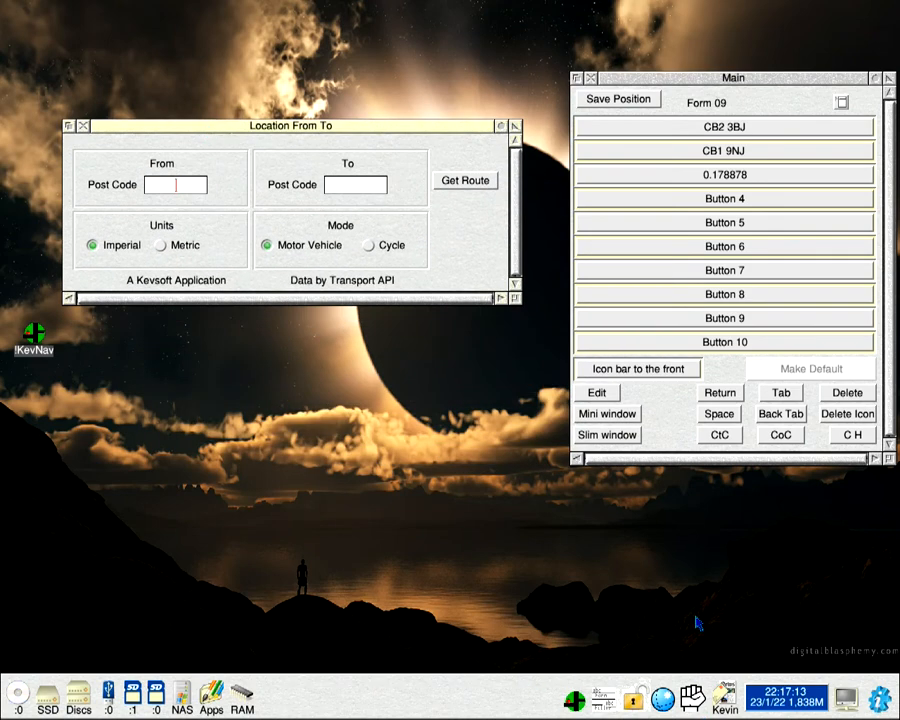
mouse_move(578, 710)
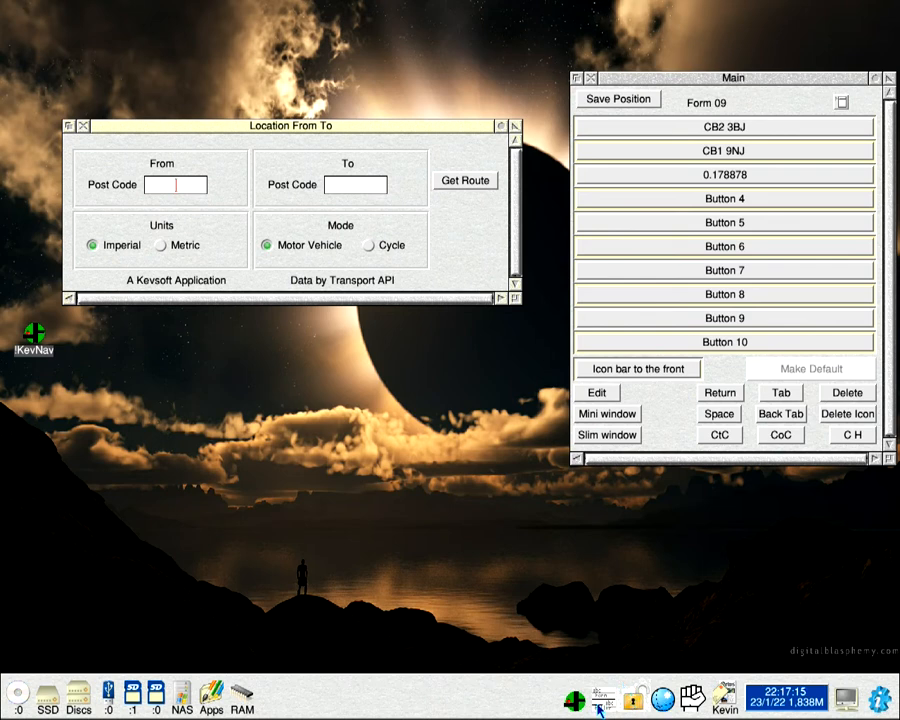
mouse_move(594, 132)
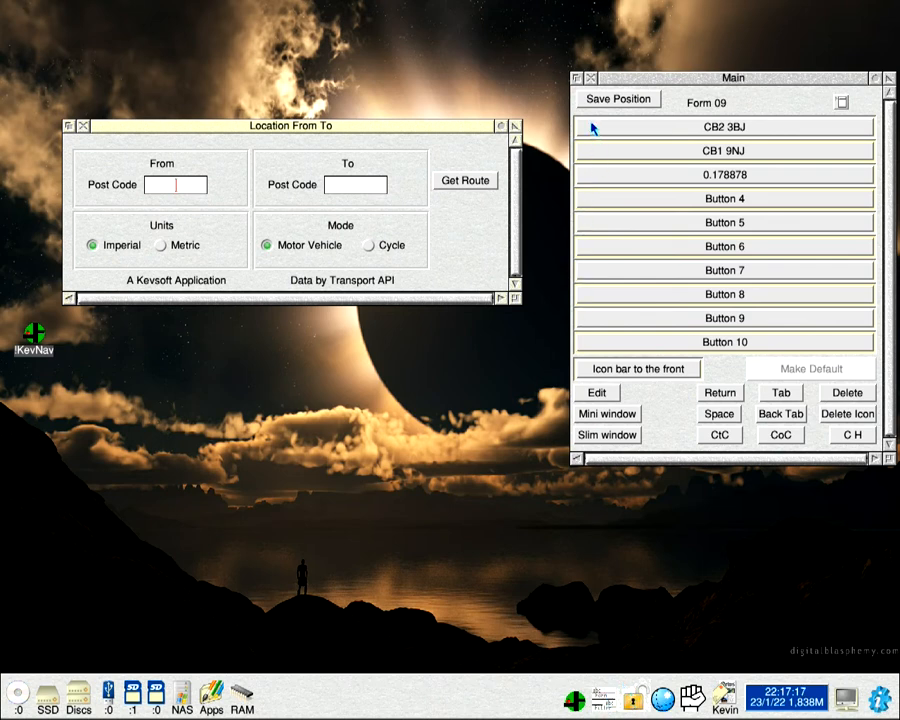
Step: Route from CB2 3BJ to CB1 9NJ, giving 11:23 over 3.3 miles
left_click(721, 126)
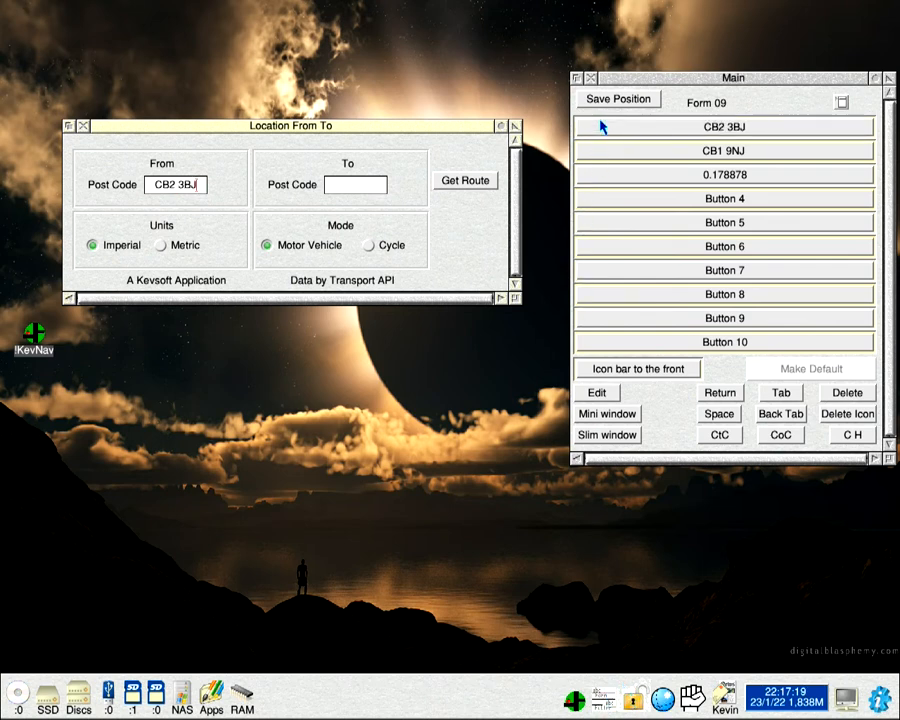
left_click(355, 184)
type("CB1 9NJ")
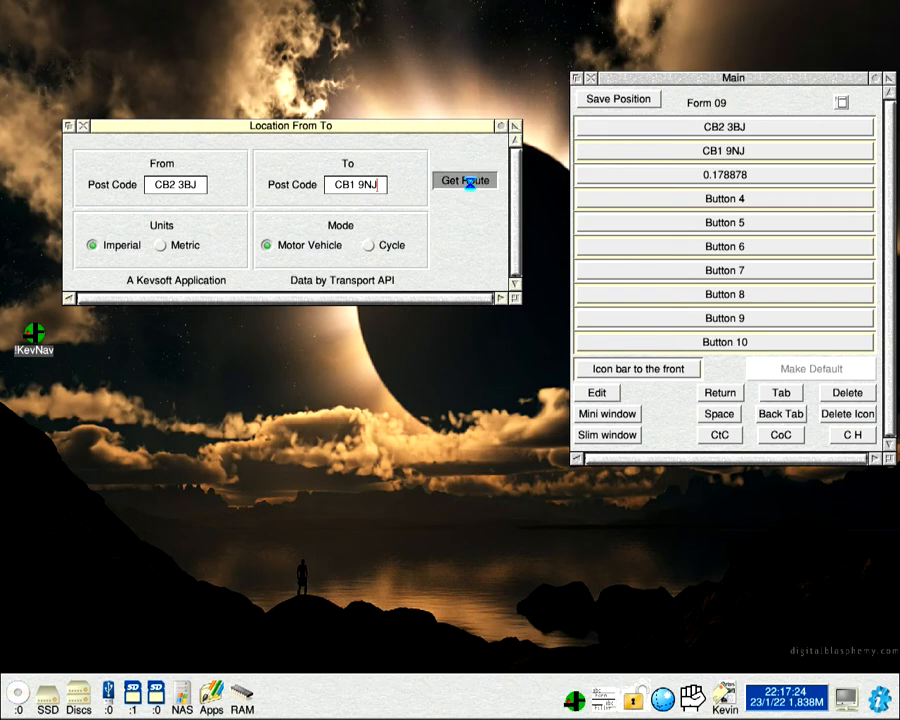
left_click(463, 181)
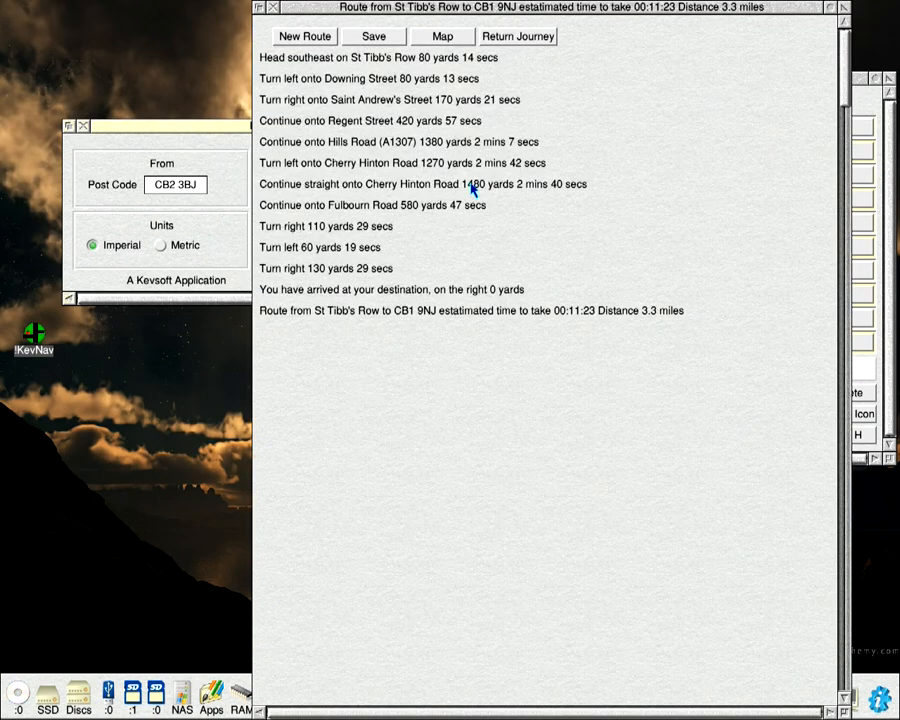
mouse_move(464, 188)
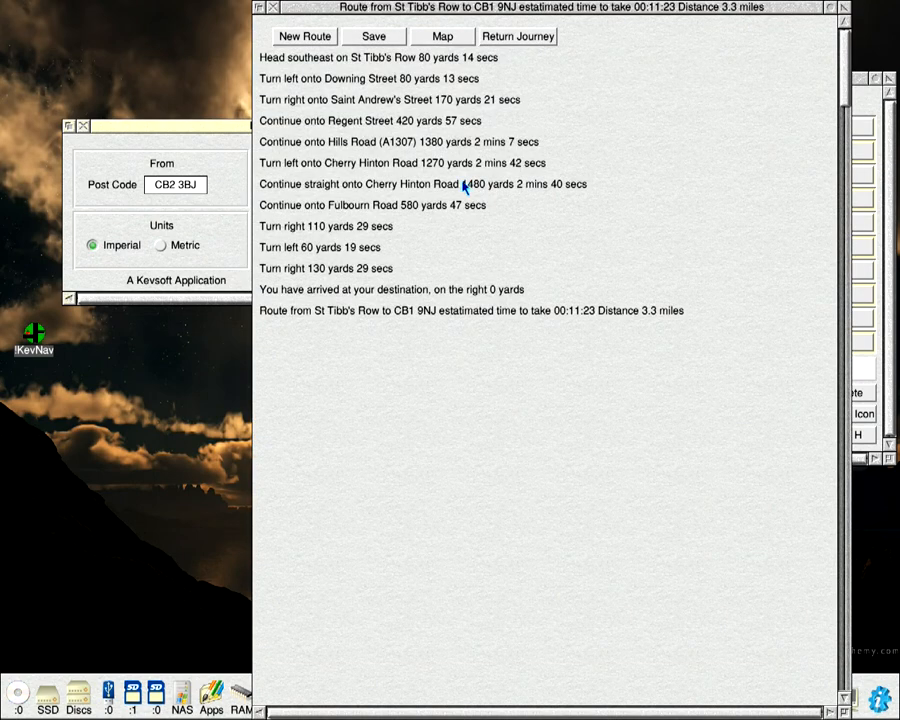
mouse_move(337, 132)
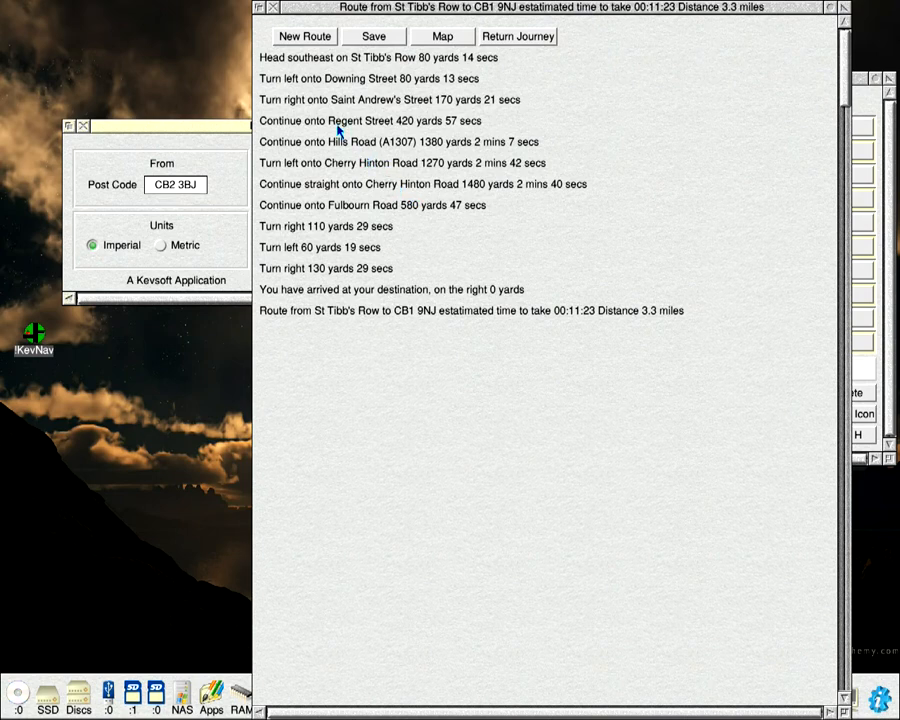
mouse_move(440, 224)
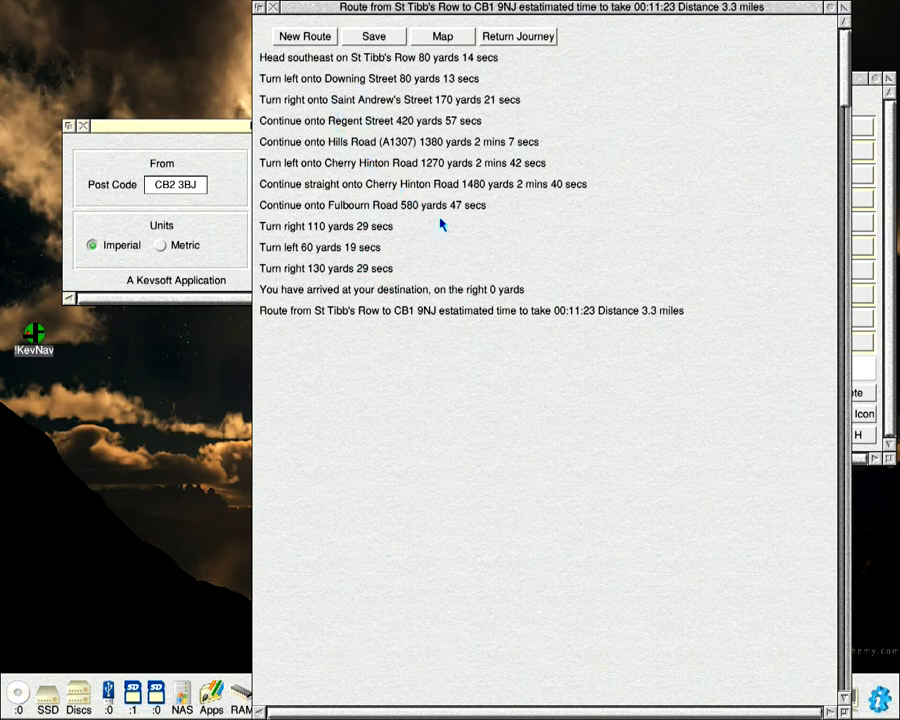
mouse_move(478, 13)
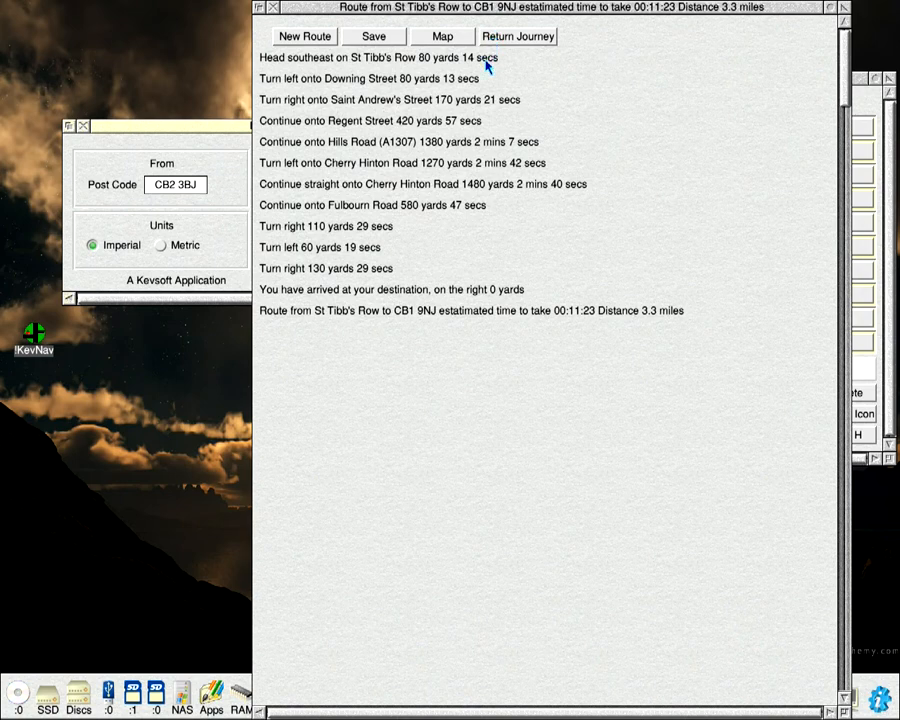
mouse_move(465, 125)
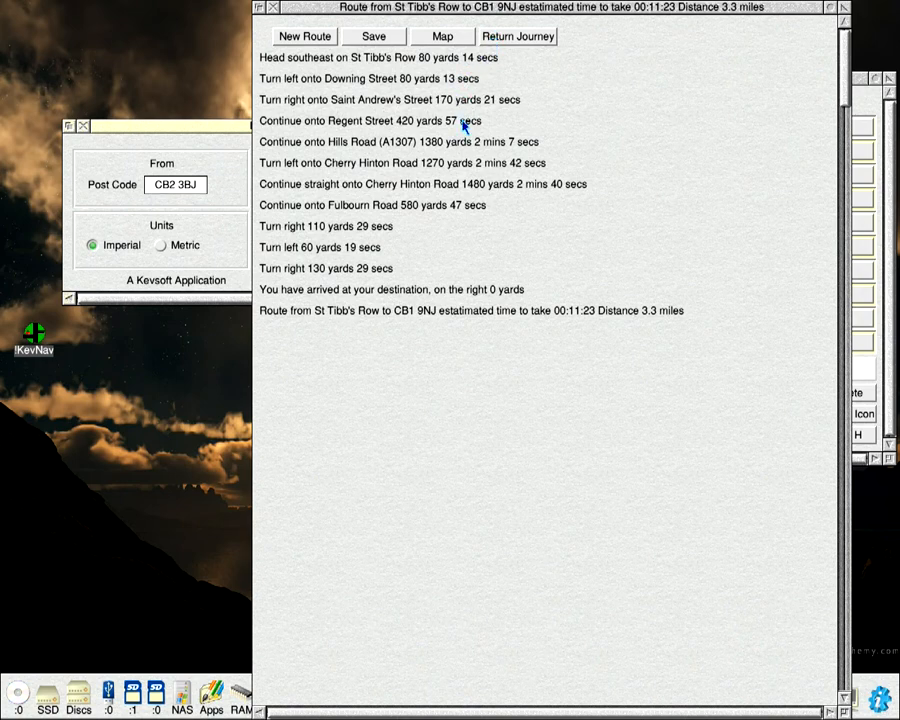
mouse_move(454, 205)
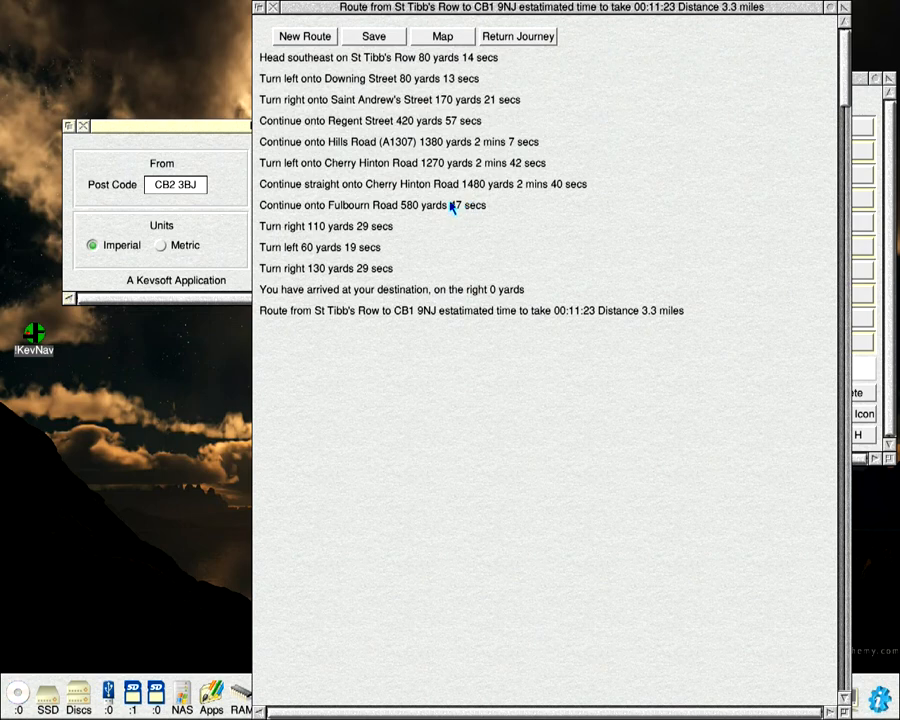
mouse_move(473, 123)
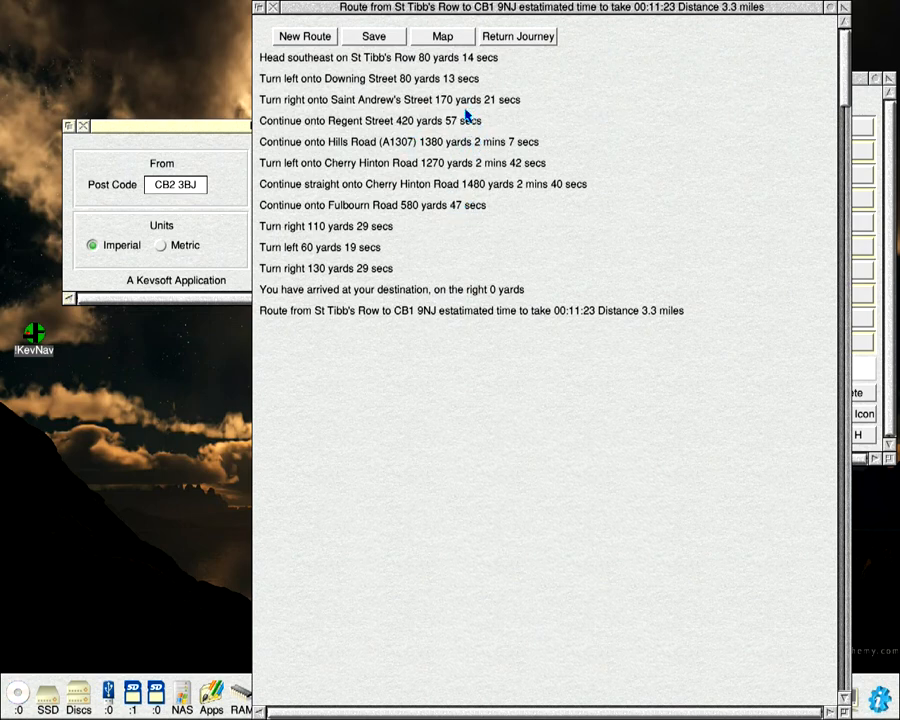
mouse_move(513, 104)
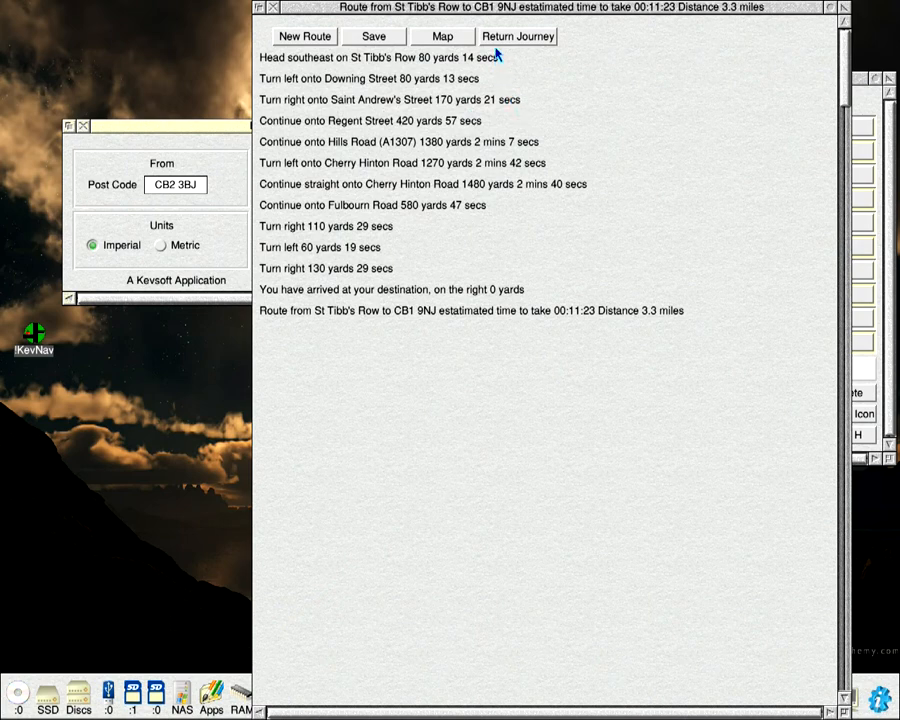
Step: Reverse the route to run from CB1 9NJ back to St Tibb's Row
left_click(515, 36)
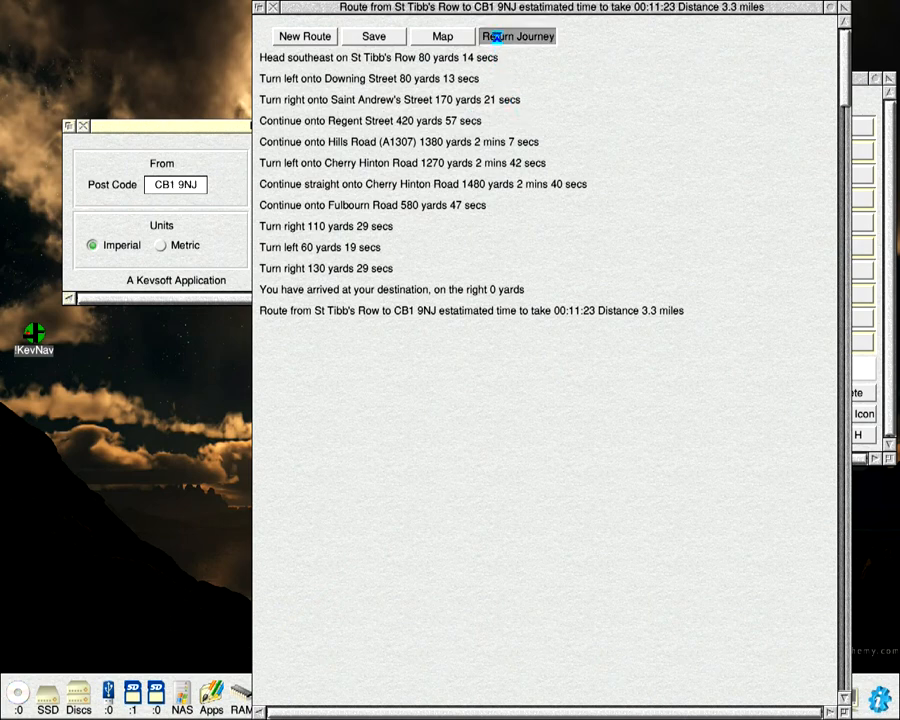
left_click(516, 36)
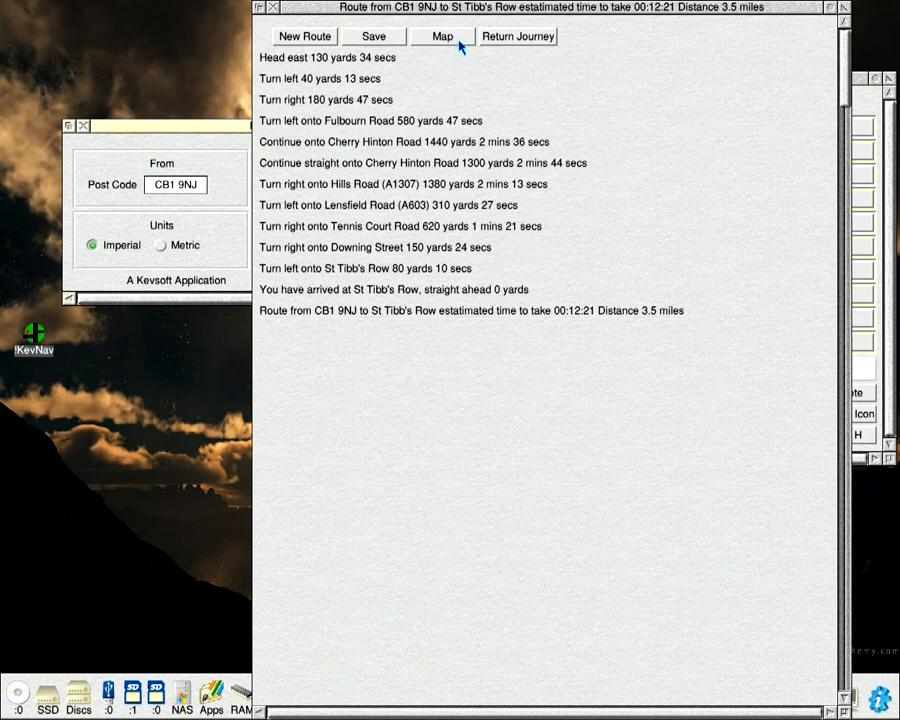